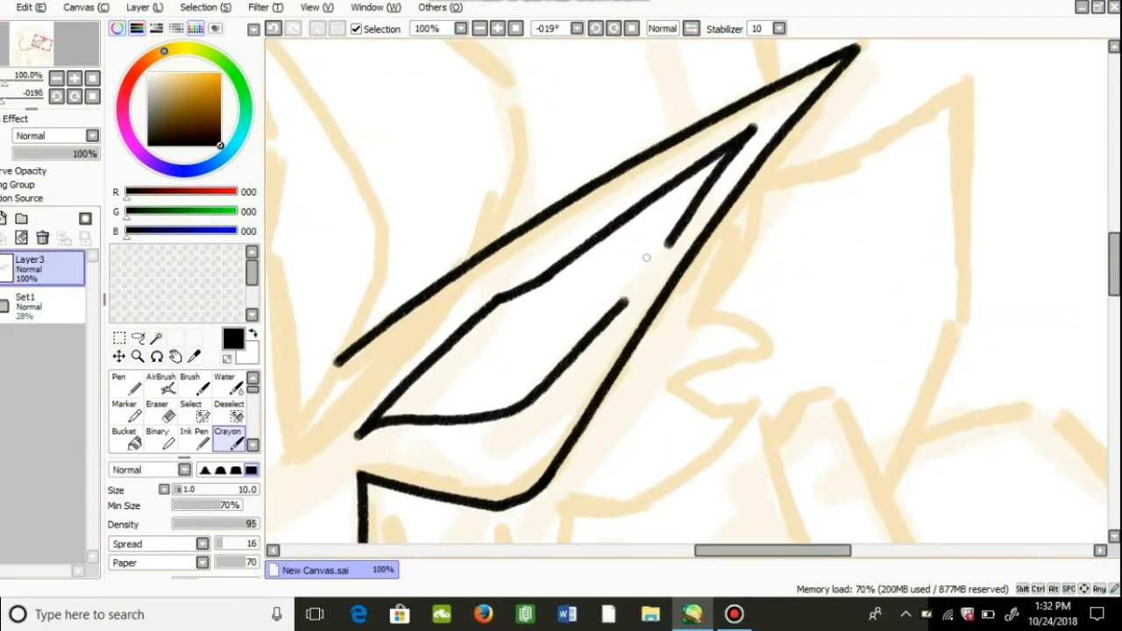
Trace the vampire sketch in clean black lines on a new layer above it with the Crayon/Pen tool
left_click(460, 29)
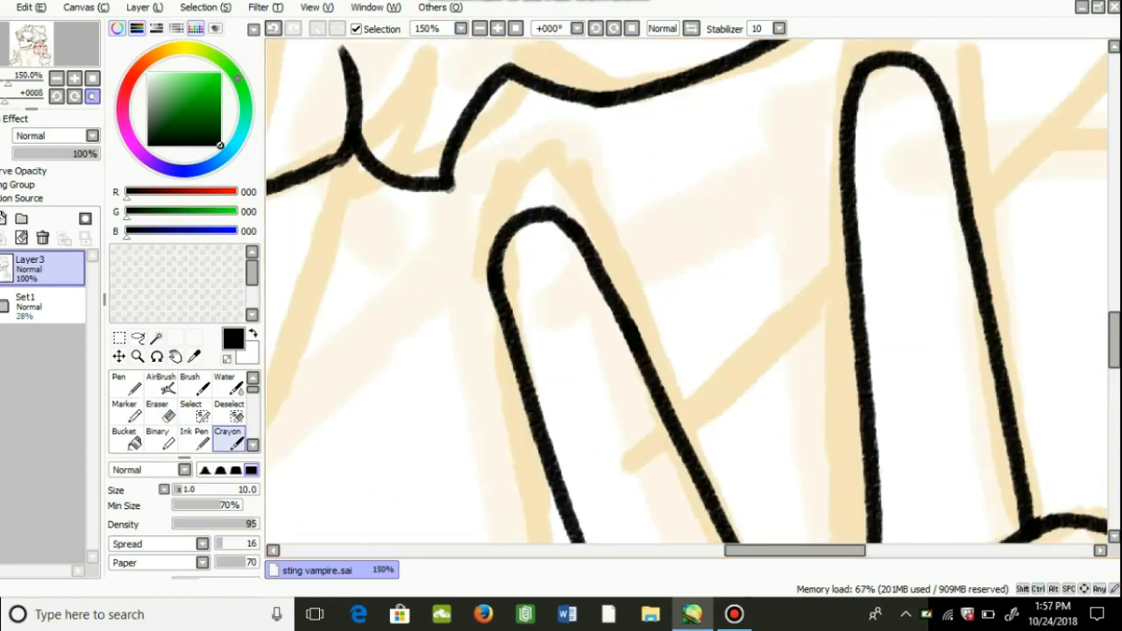
left_click(158, 389)
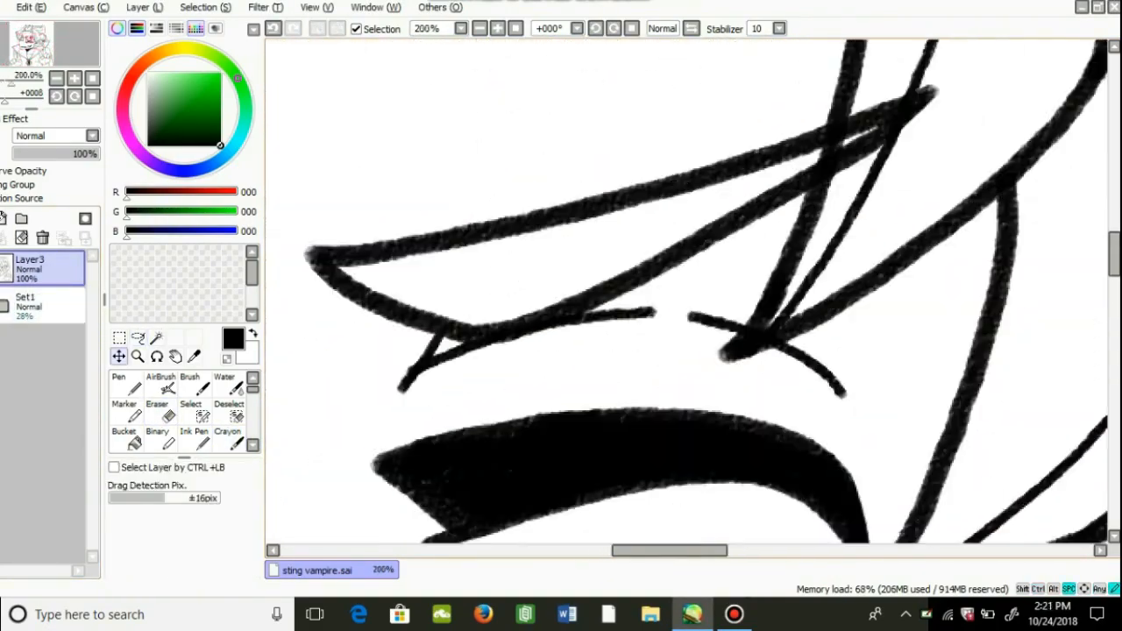
left_click(228, 436)
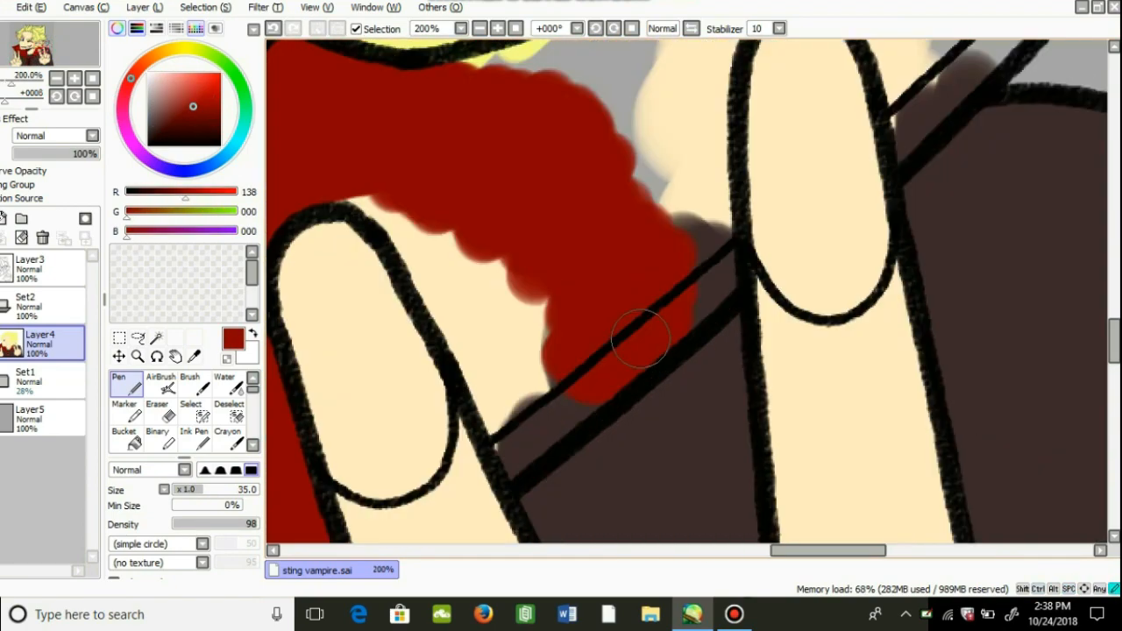
Lay flat colours on a layer under the lines, including the red collar and bow on the dark coat
left_click(123, 342)
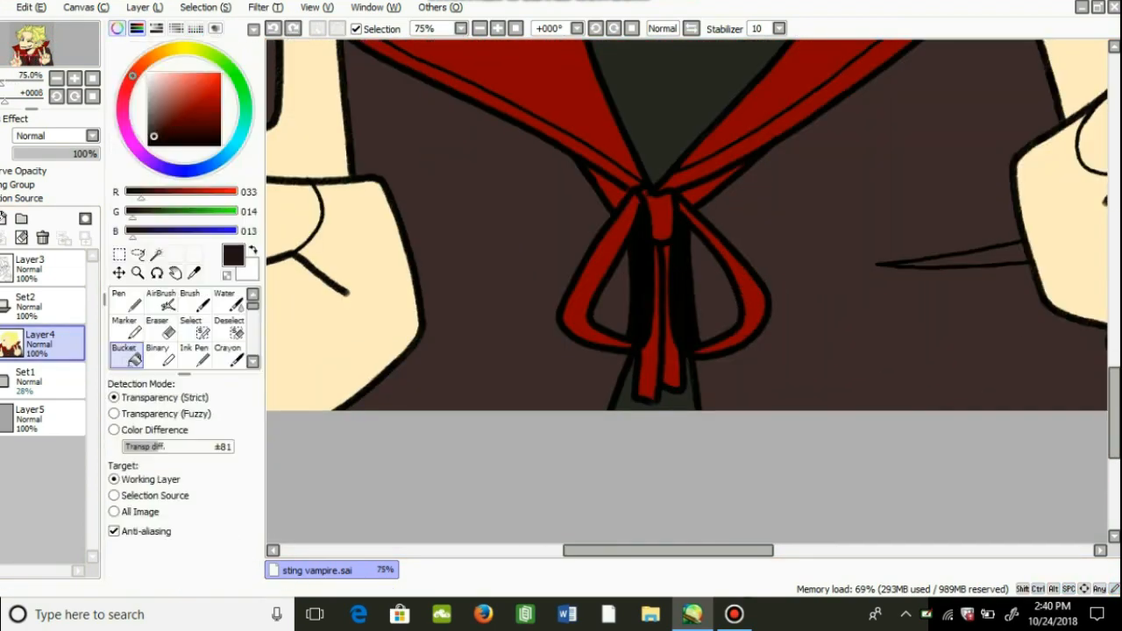
left_click(119, 302)
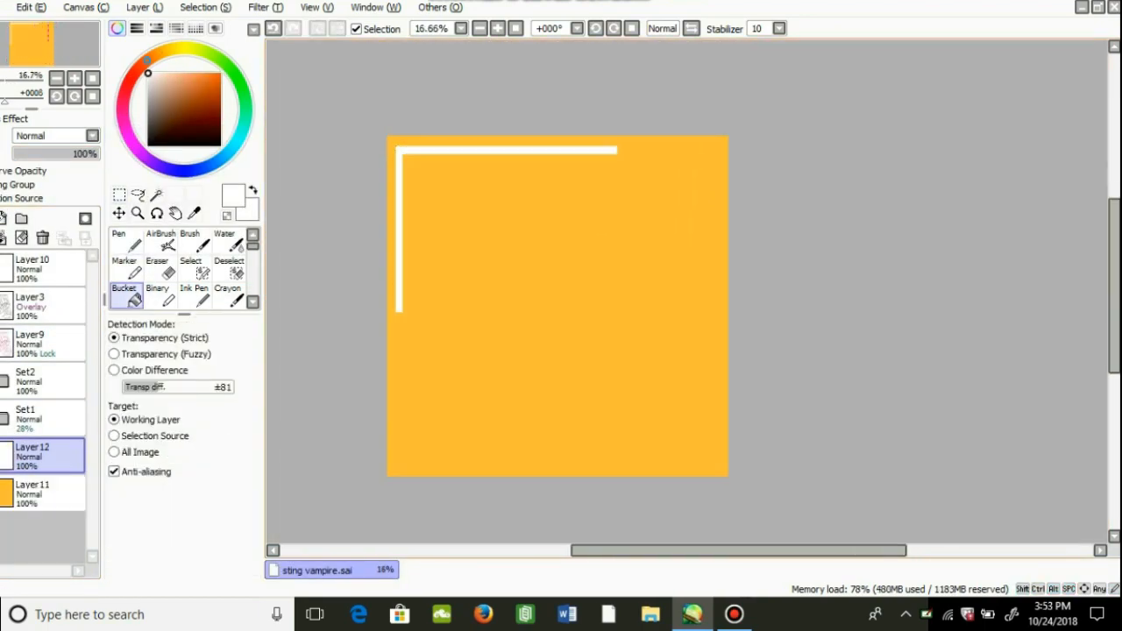
Bucket-fill a new layer orange and stroke a white border line along the top and left edges
left_click(123, 238)
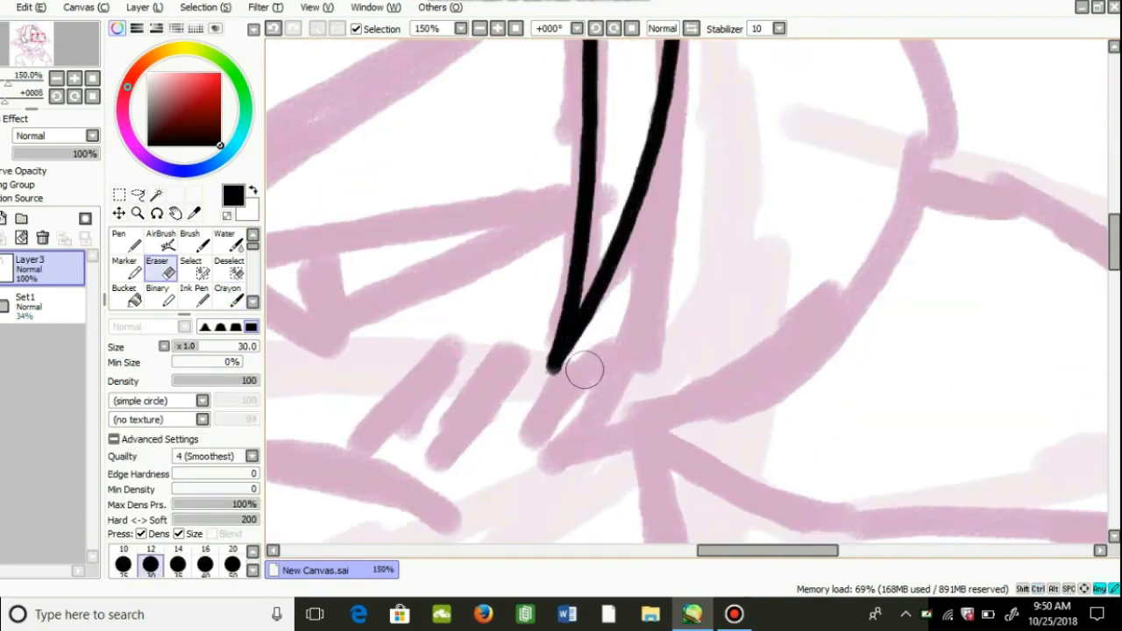
Ink the werewolf's black line art over the pink sketch, including the buckled collar, cleaning lines with the Eraser
left_click(228, 274)
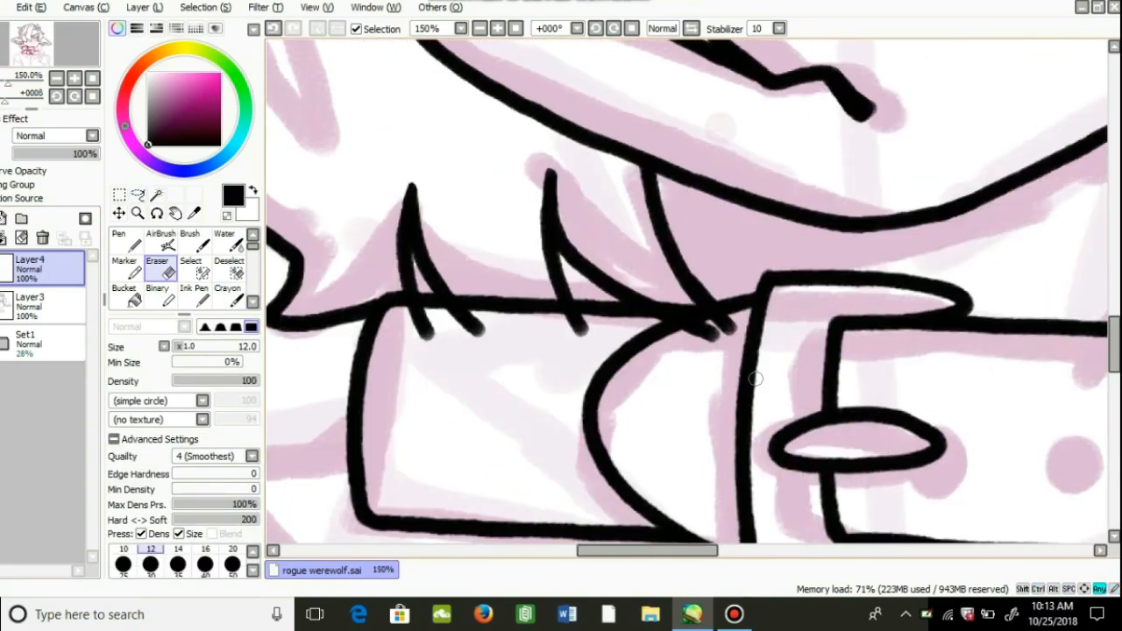
left_click(228, 294)
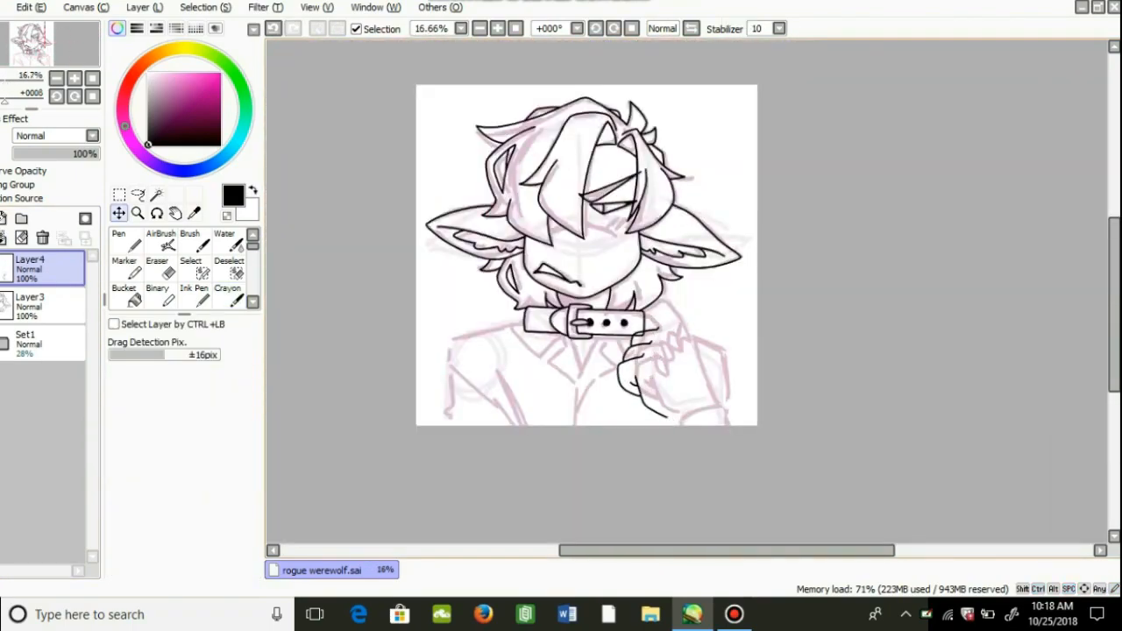
left_click(228, 277)
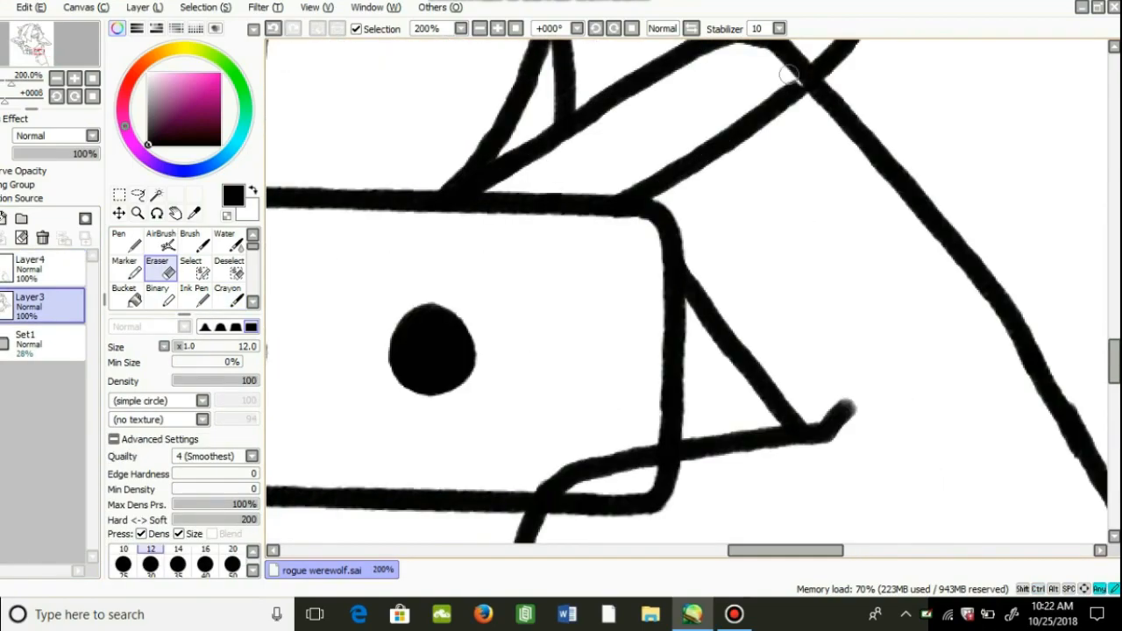
left_click(228, 296)
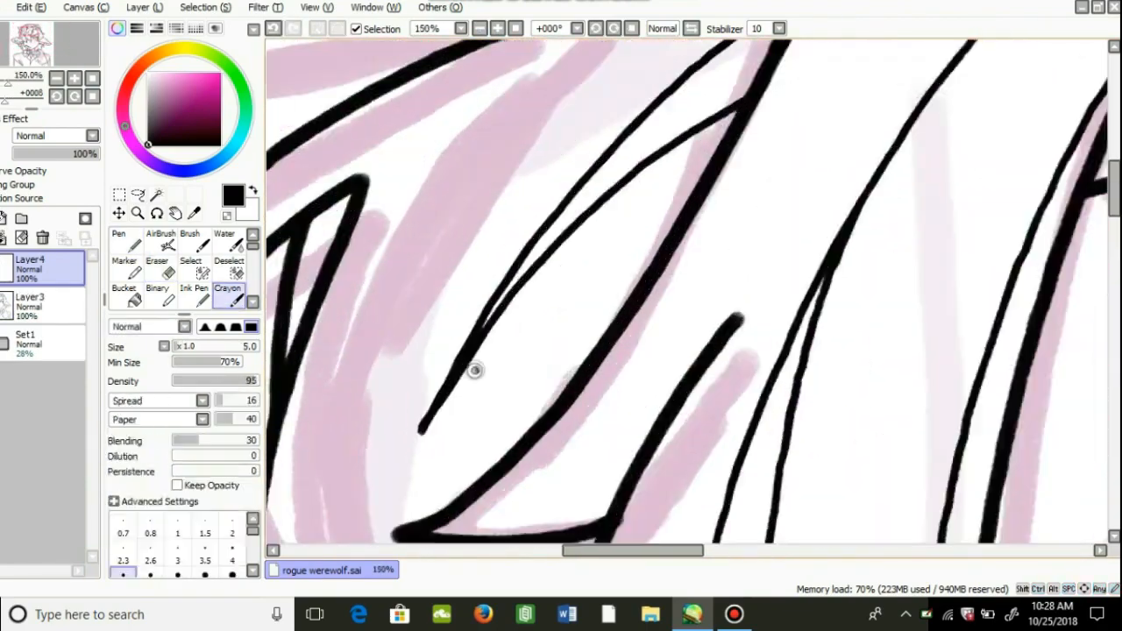
left_click(158, 249)
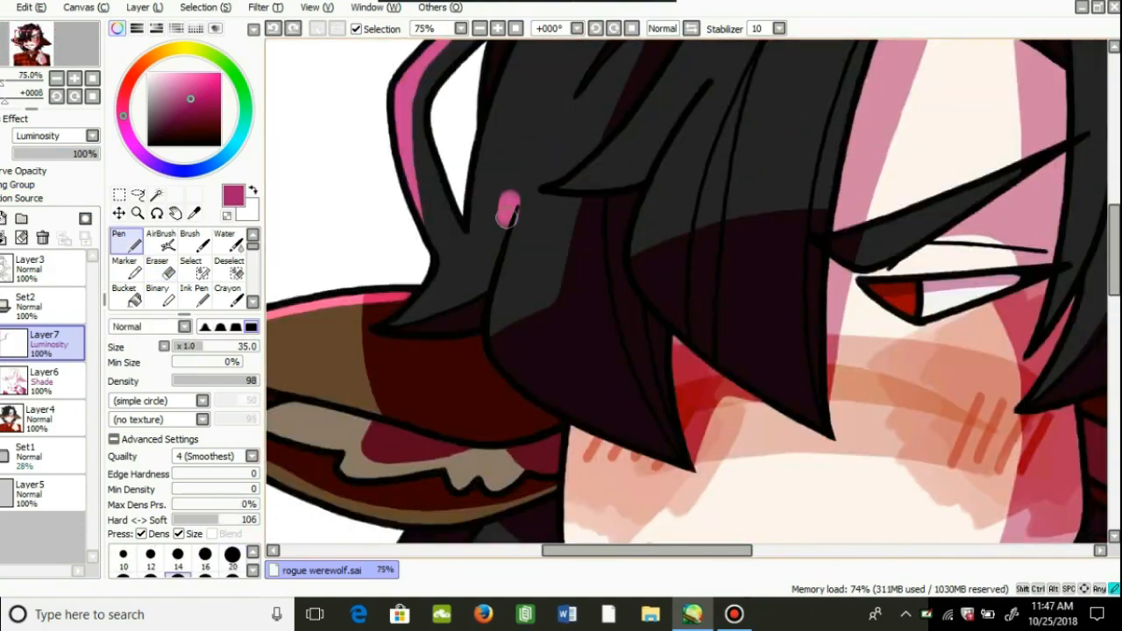
Paint the werewolf's flats and Shade/Luminosity layers for dark hair, red eye and blushed cheeks
left_click(158, 245)
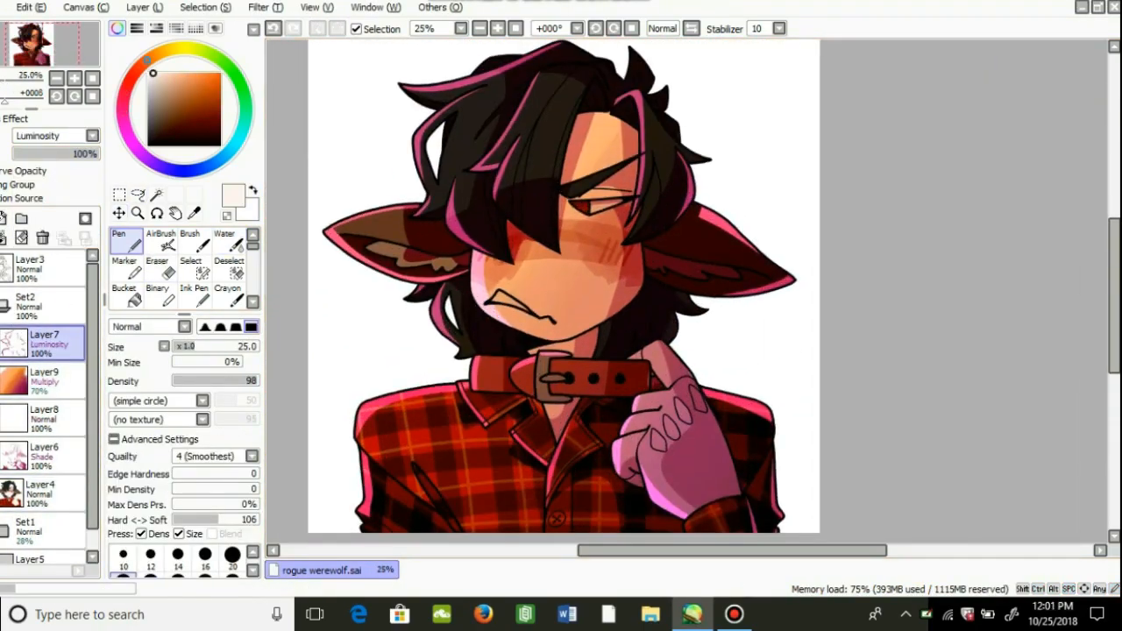
Finish the red plaid shirt and collar shading, then review the whole piece at 25% zoom
left_click(452, 570)
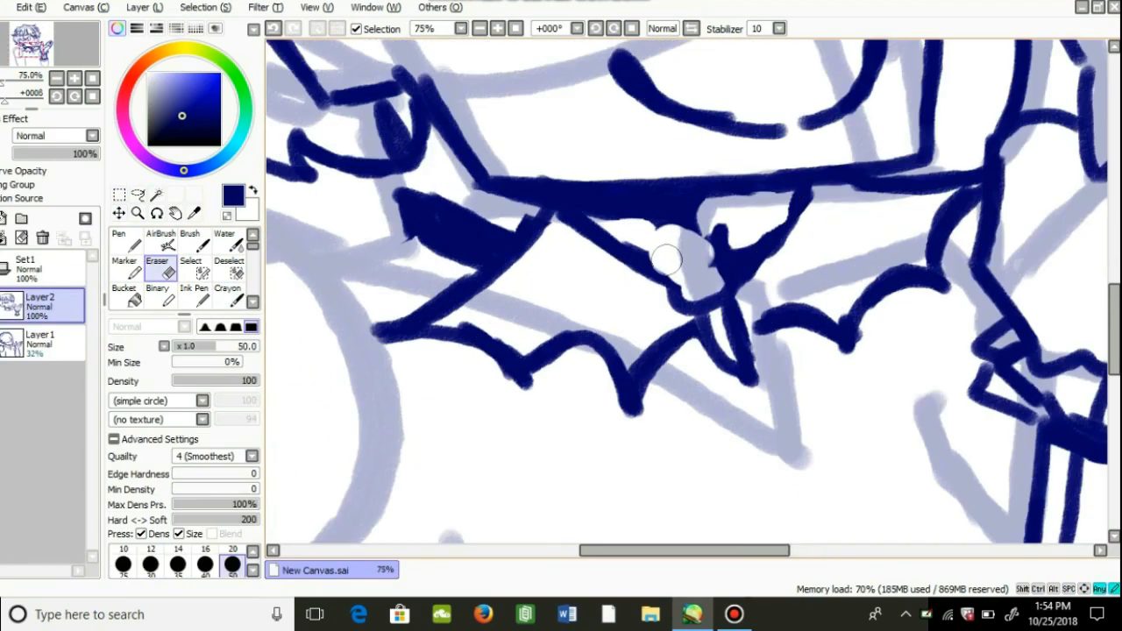
Ink the witch's pointed hat and jack-o'-lantern badge in dark purple on a layer above the sketch
left_click(228, 275)
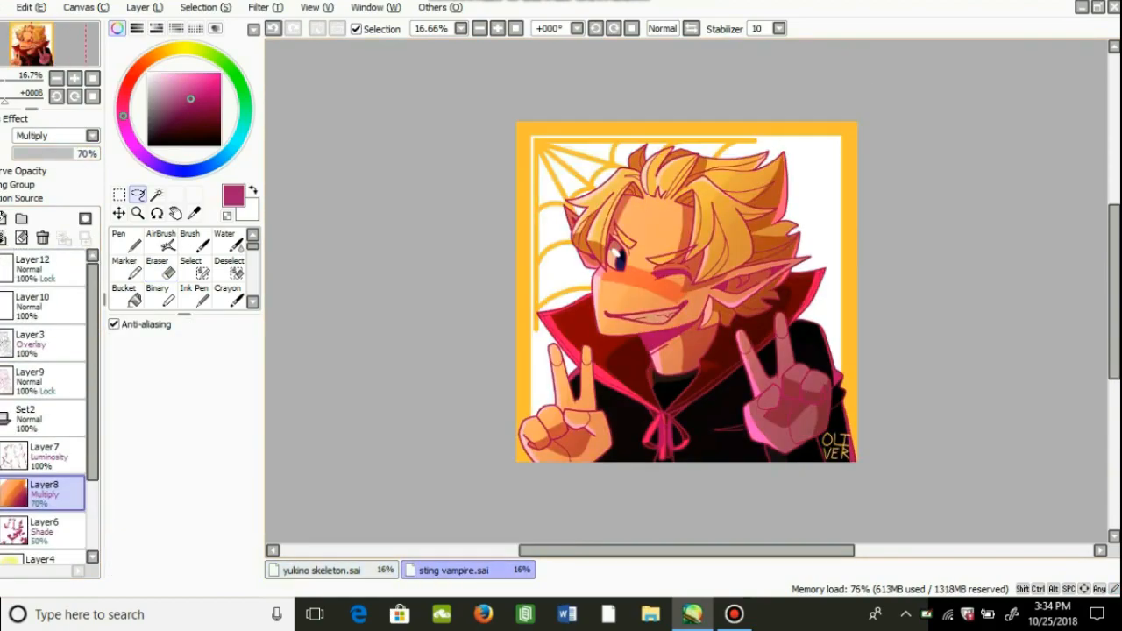
left_click(320, 570)
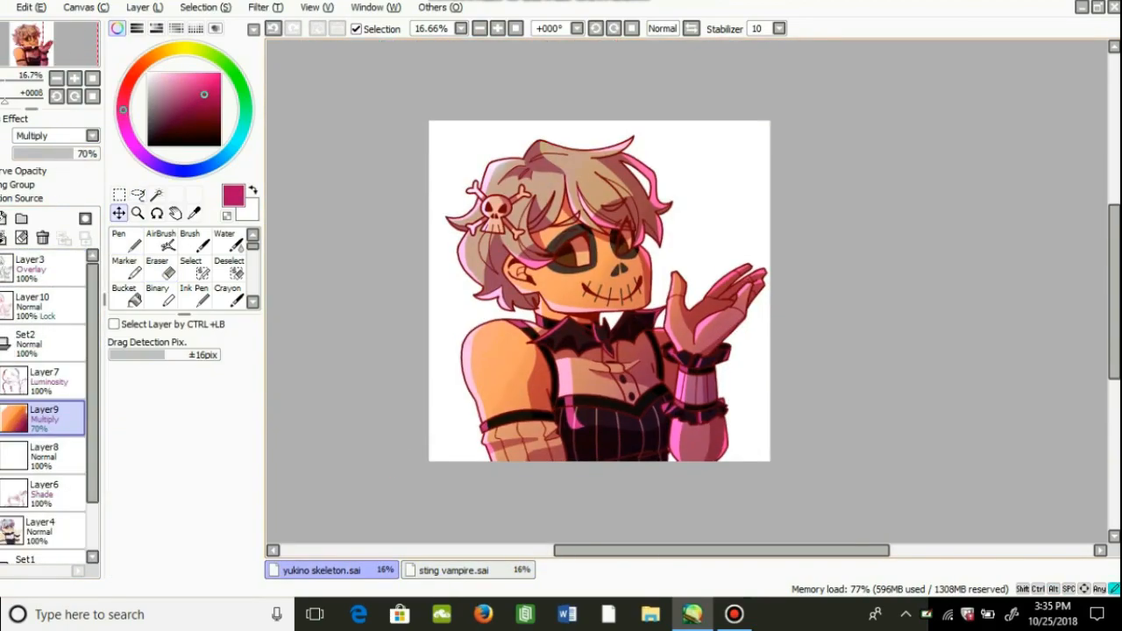
left_click(456, 570)
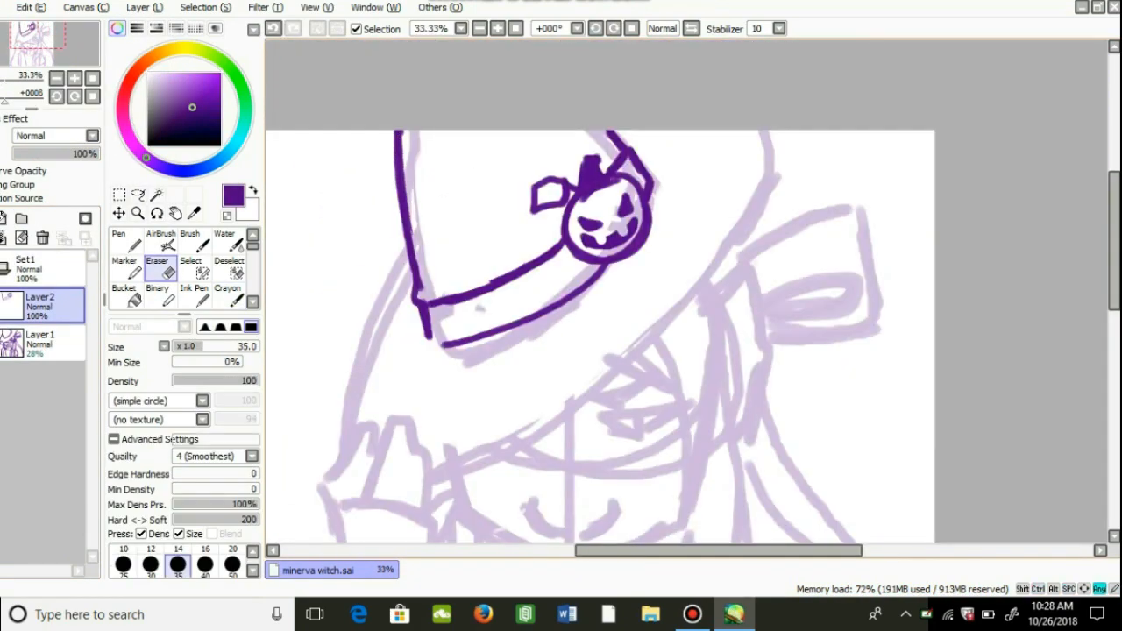
Line the witch's braids in black and fill navy and plum flats on layers beneath
left_click(228, 280)
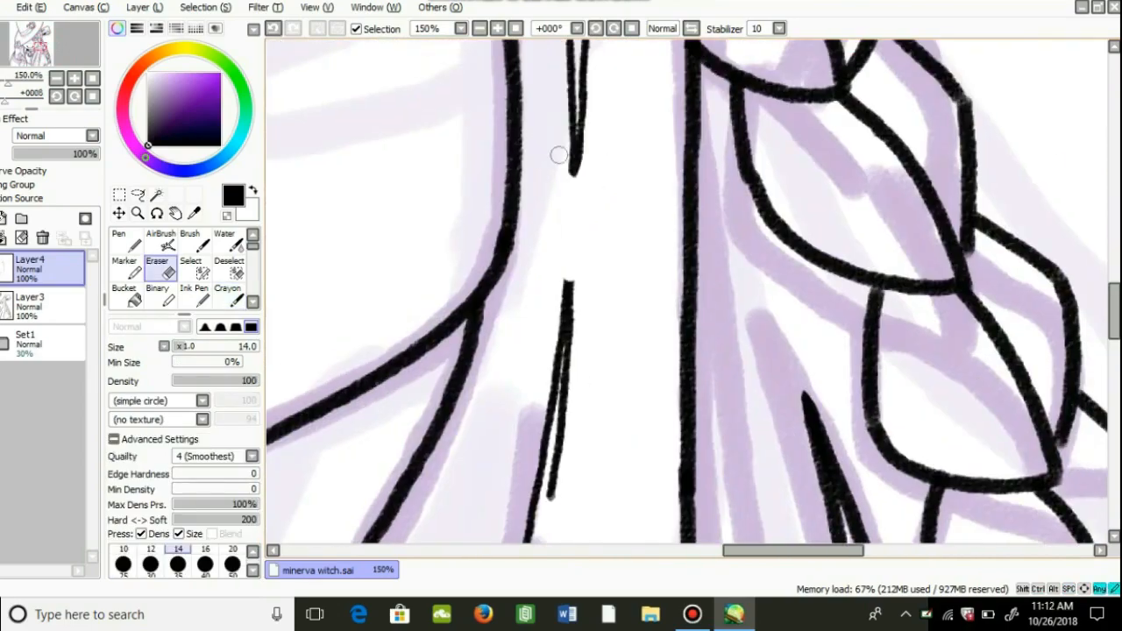
left_click(228, 295)
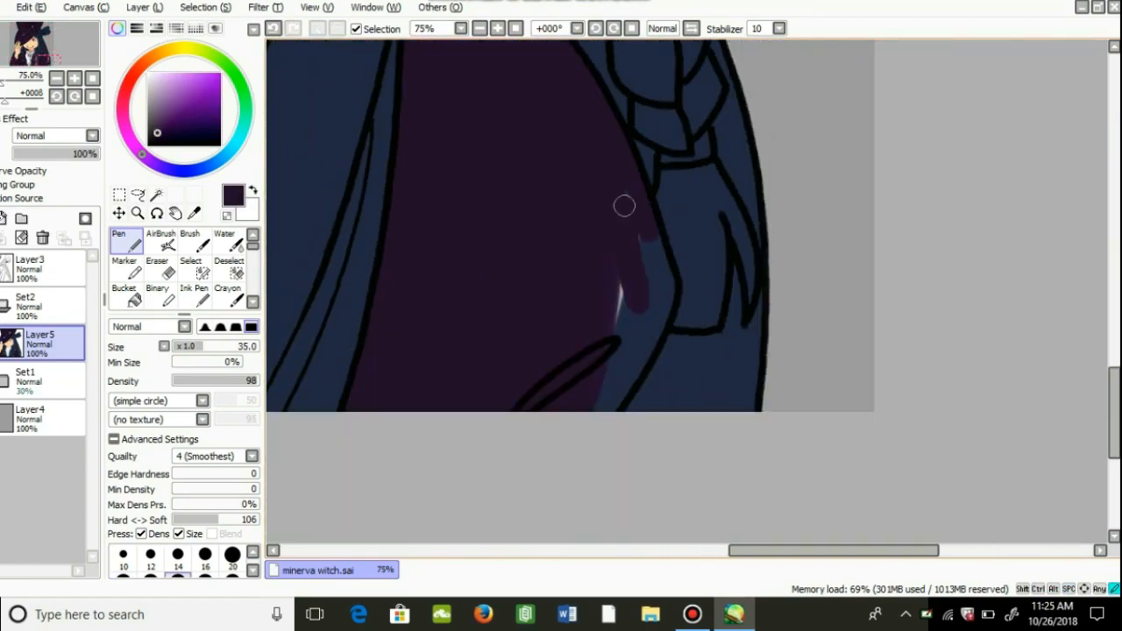
Shade the witch's hair and outfit, then rough-sketch the scientist in orange Crayon on a new canvas
left_click(456, 570)
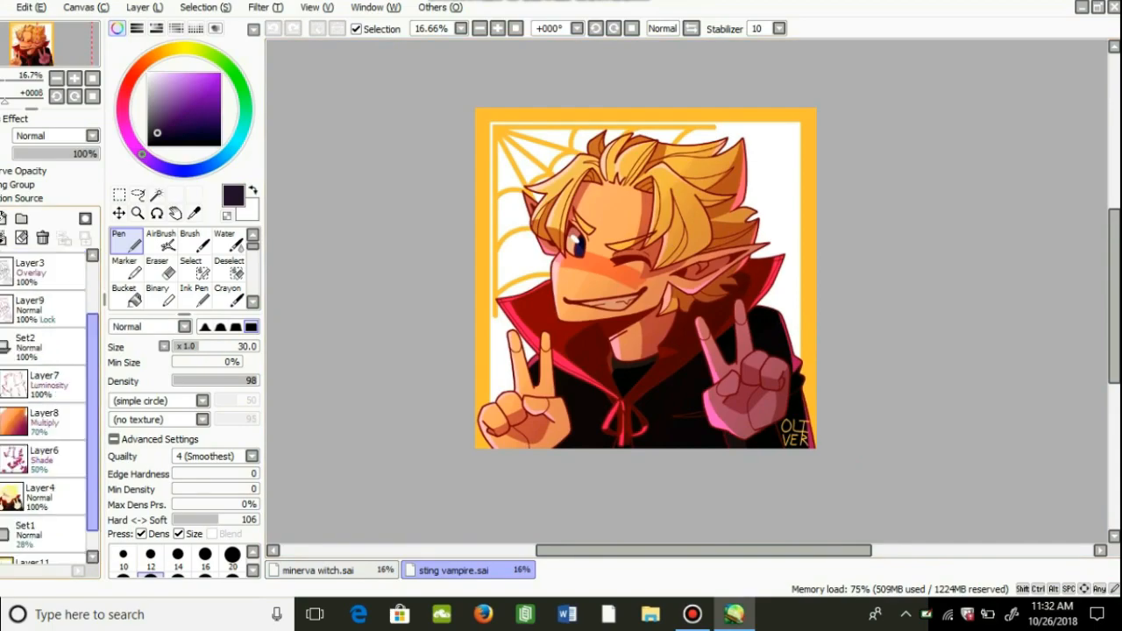
left_click(317, 570)
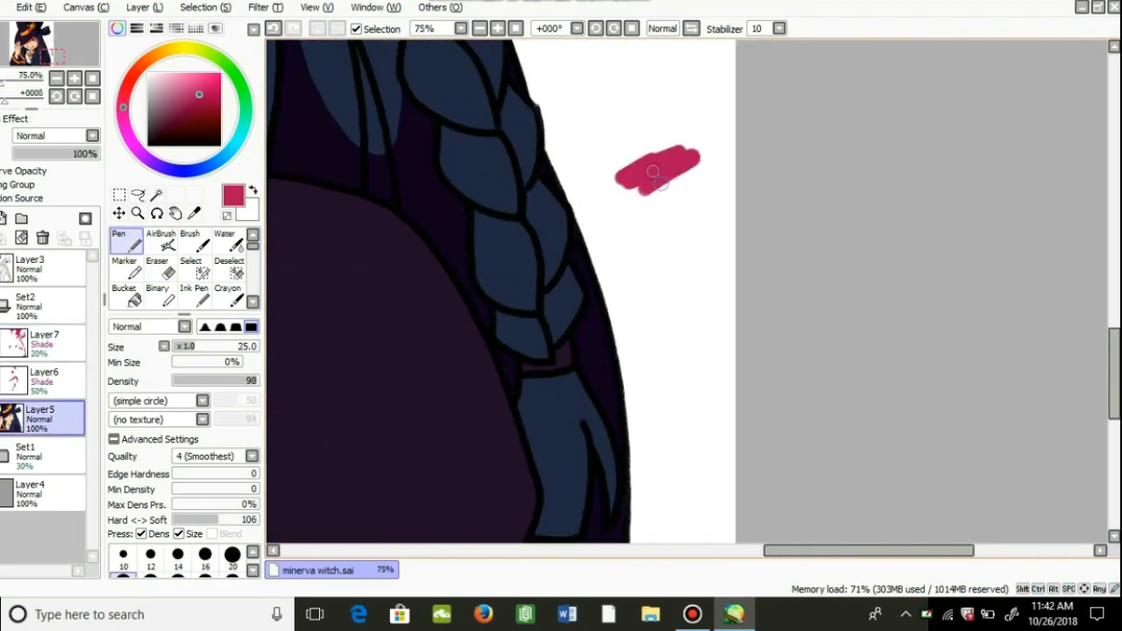
left_click(44, 372)
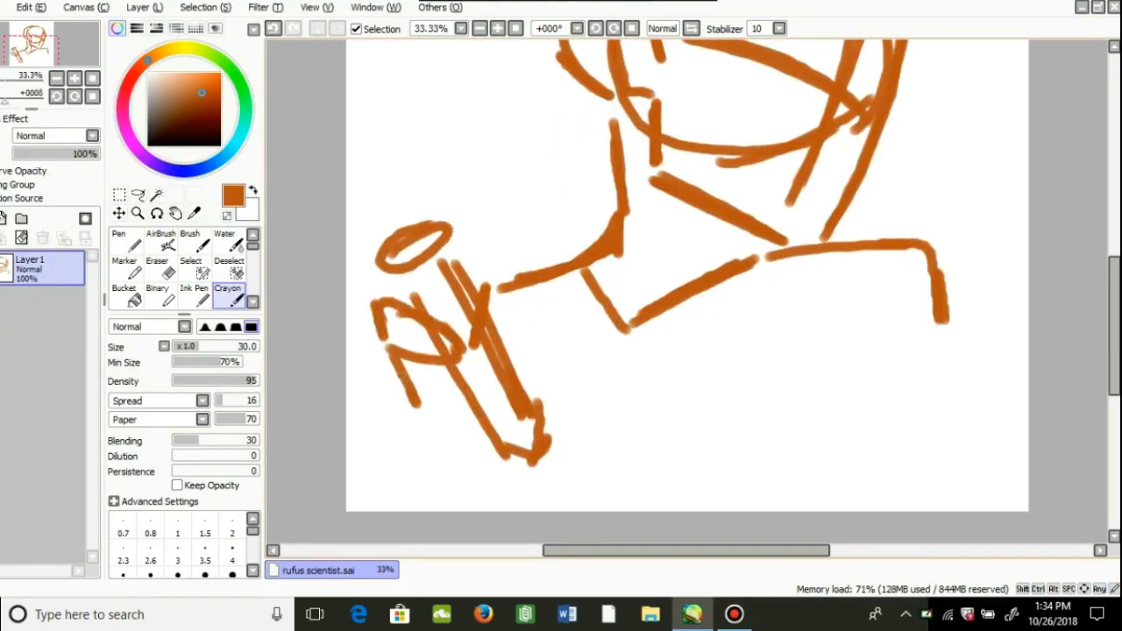
Paint highlights and blush on the winking vampire's face and bring up the File menu to save
left_click(467, 570)
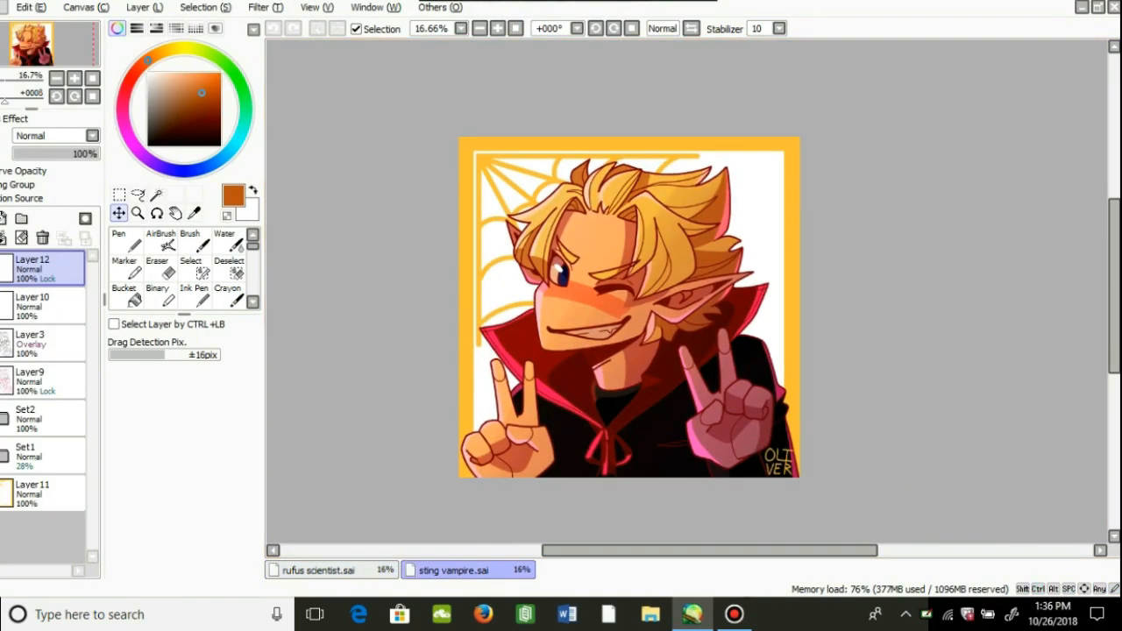
left_click(318, 569)
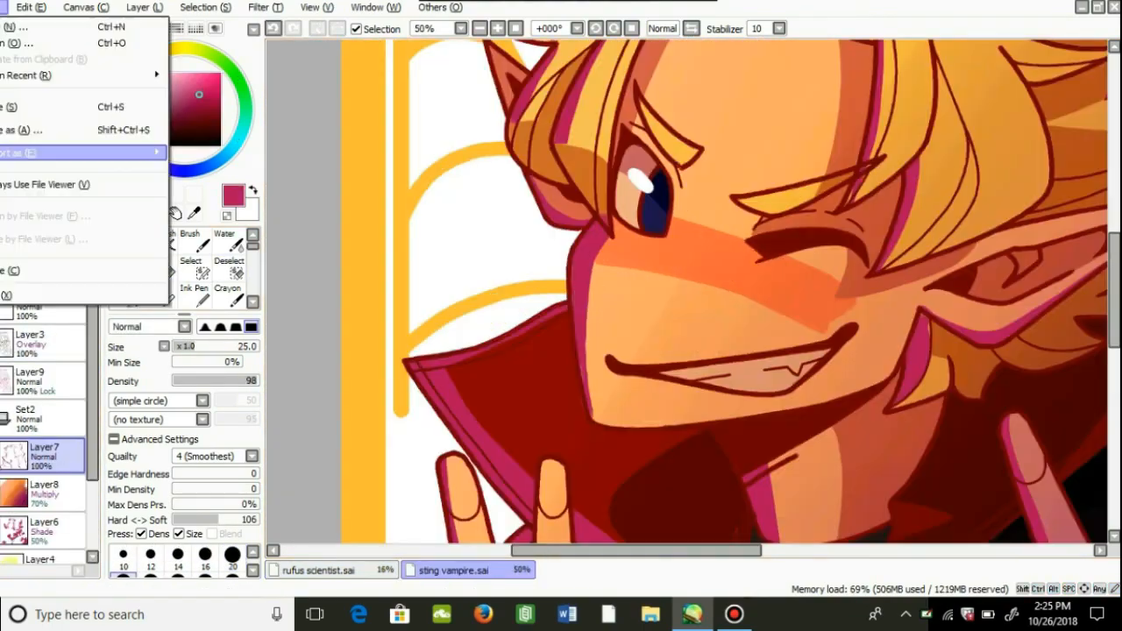
Paint grey smoke behind the scientist with the Water brush, then begin the green Frankenstein sketch
left_click(330, 570)
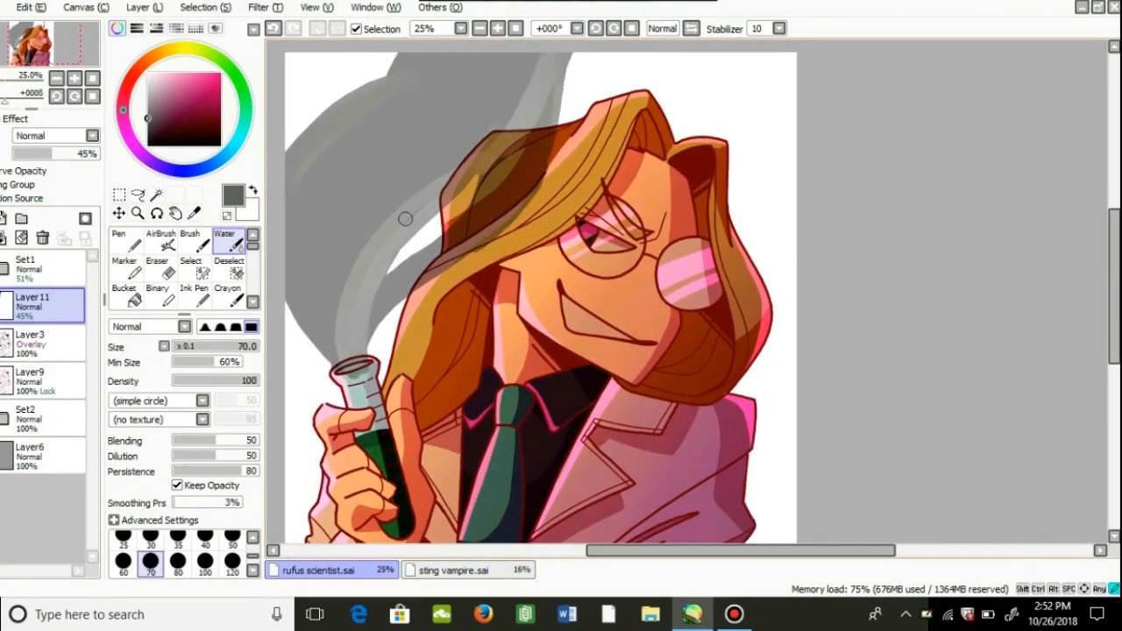
left_click(161, 237)
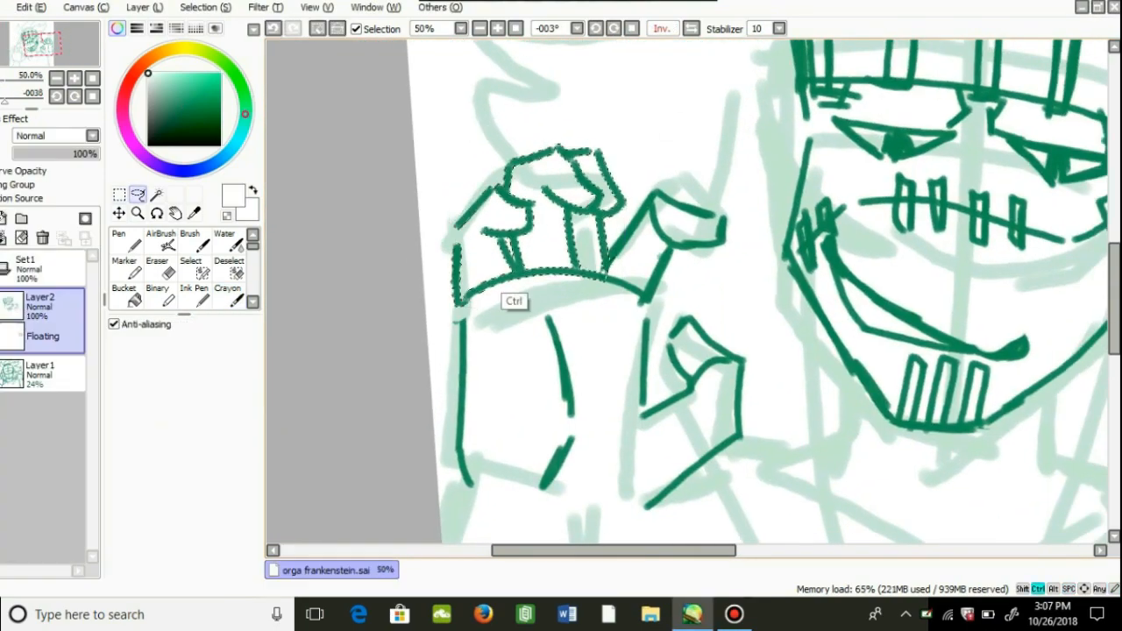
Ink the Frankenstein face, hands and collar in black with Pen and Crayon over the faded sketch
left_click(228, 277)
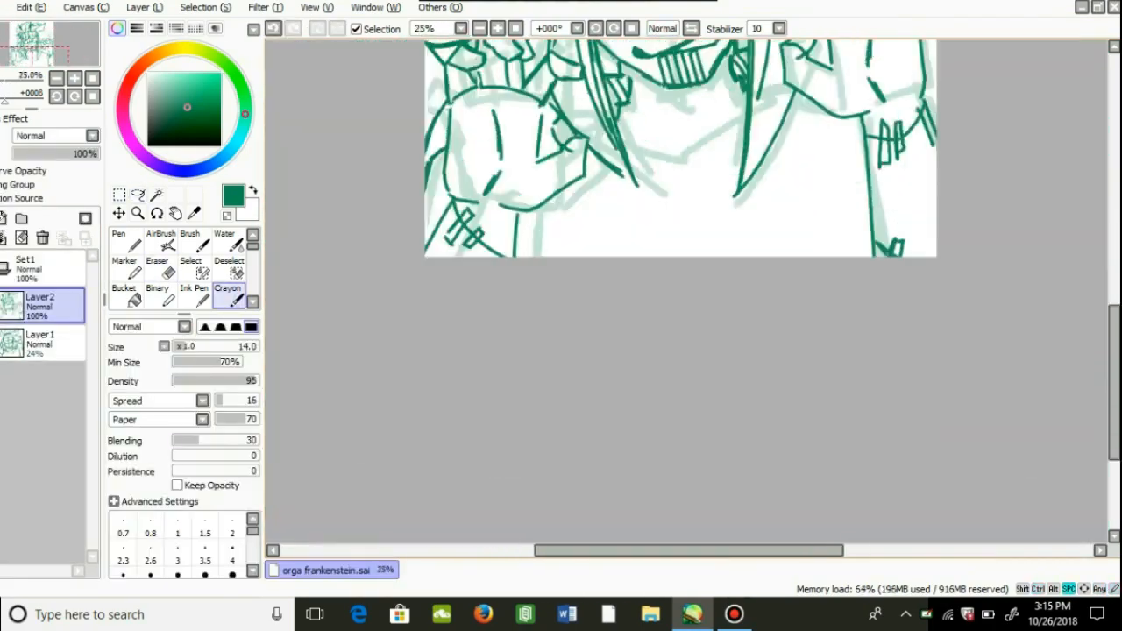
left_click(189, 272)
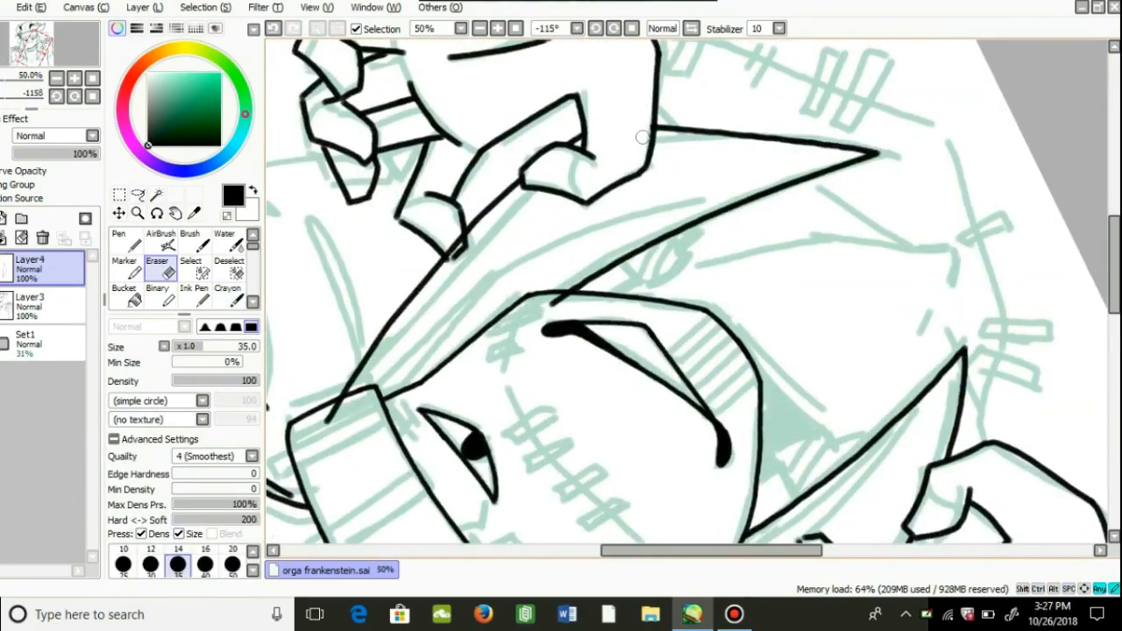
left_click(228, 273)
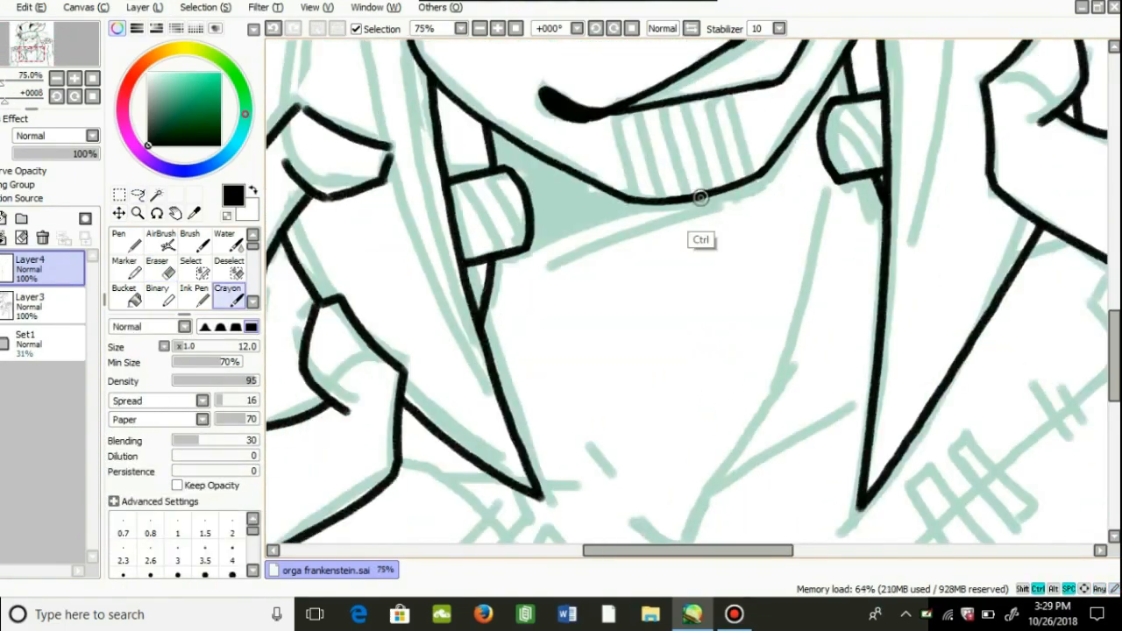